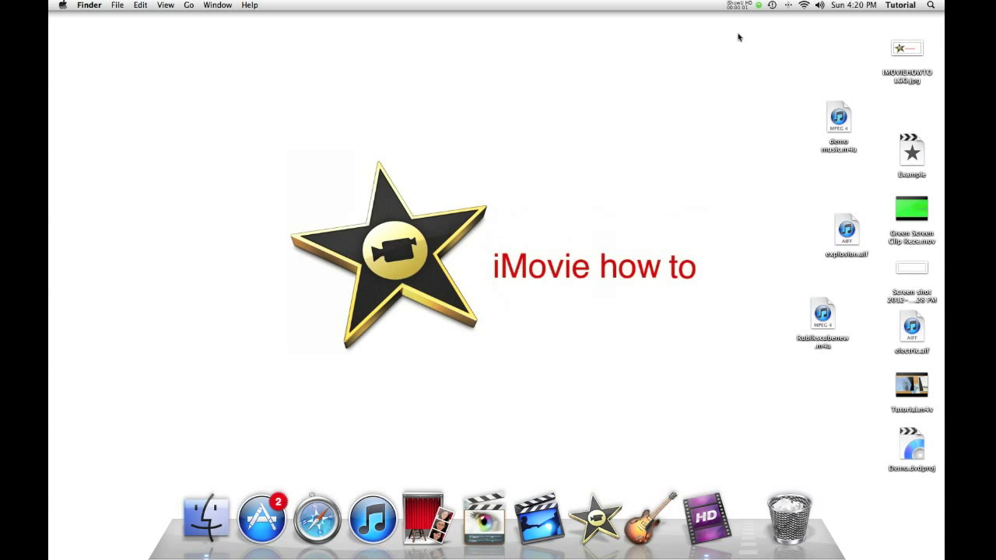
mouse_move(595, 517)
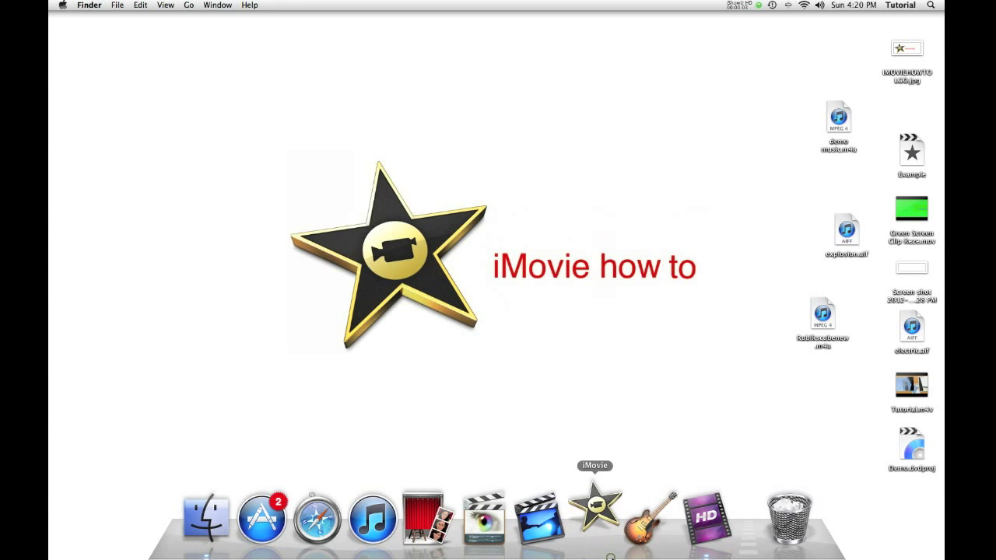
Launch iMovie from the Dock.
click(595, 517)
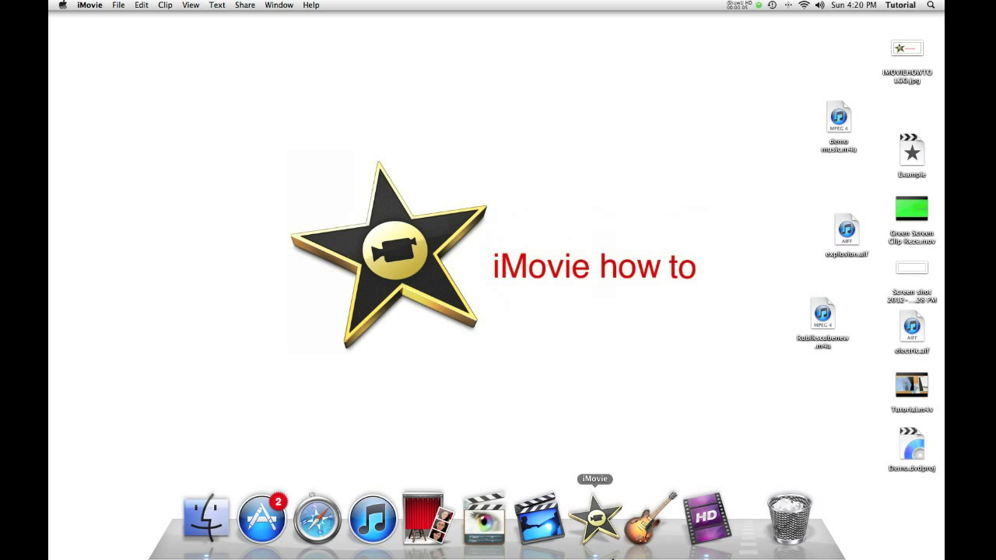
Load the Tutorial project and browse the special effects event, glancing at the example event.
click(595, 516)
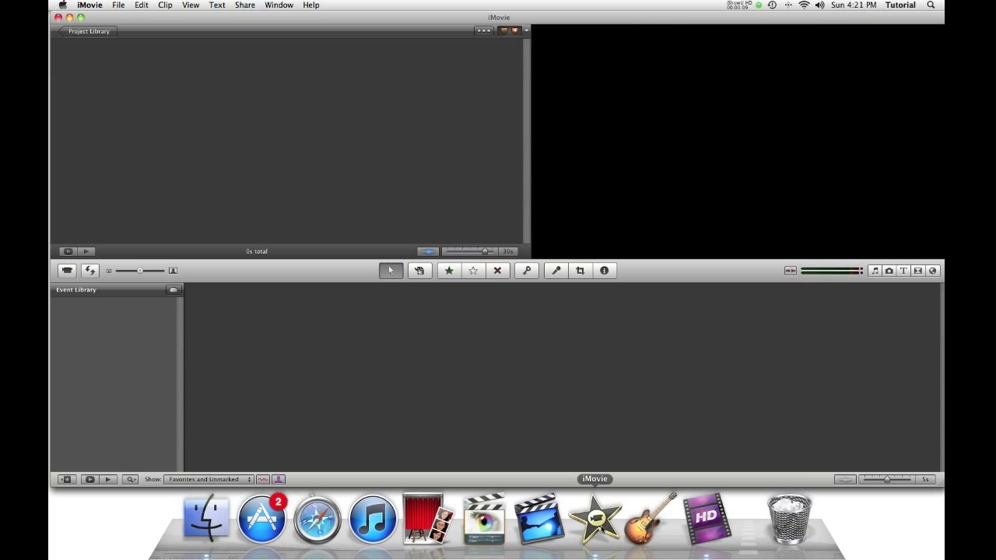
click(103, 323)
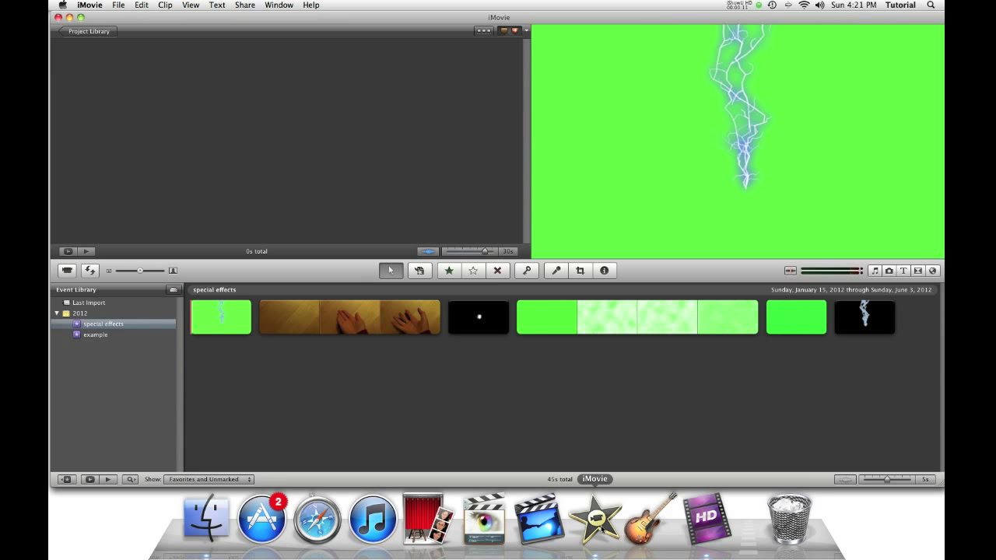
mouse_move(231, 179)
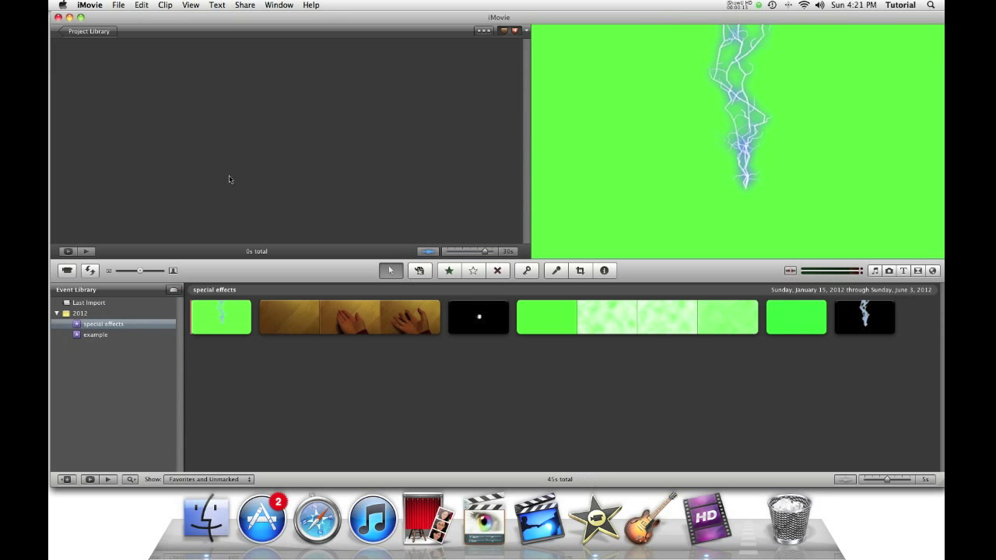
click(87, 31)
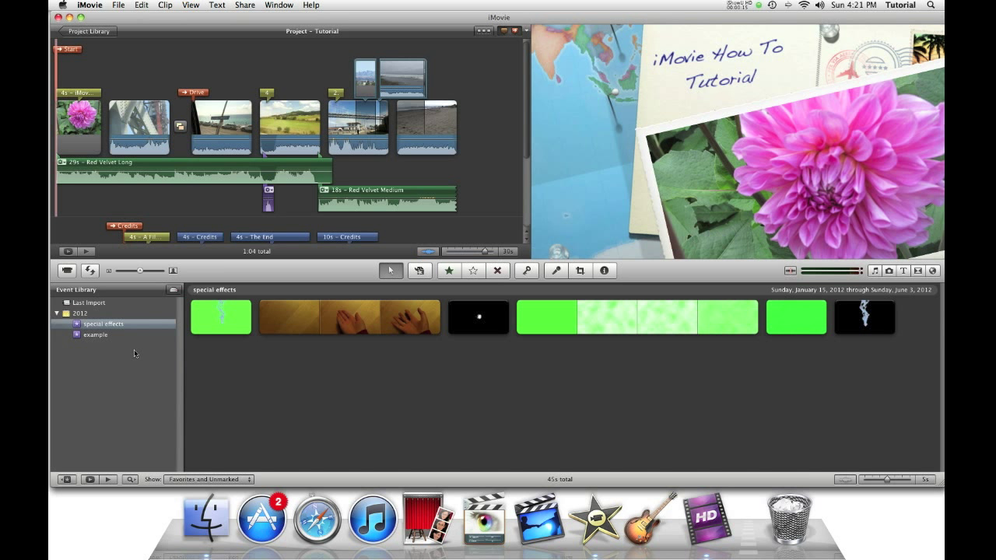
click(103, 324)
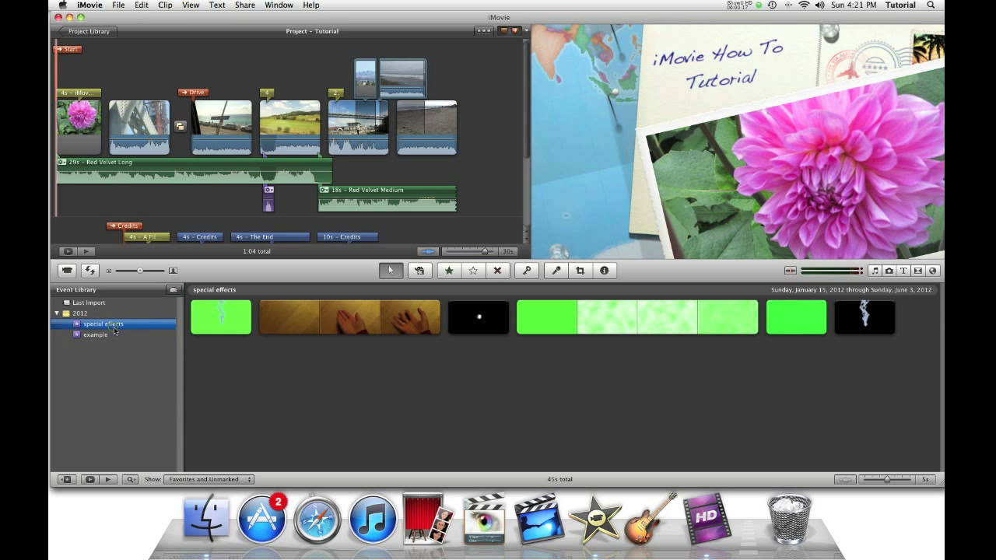
click(94, 334)
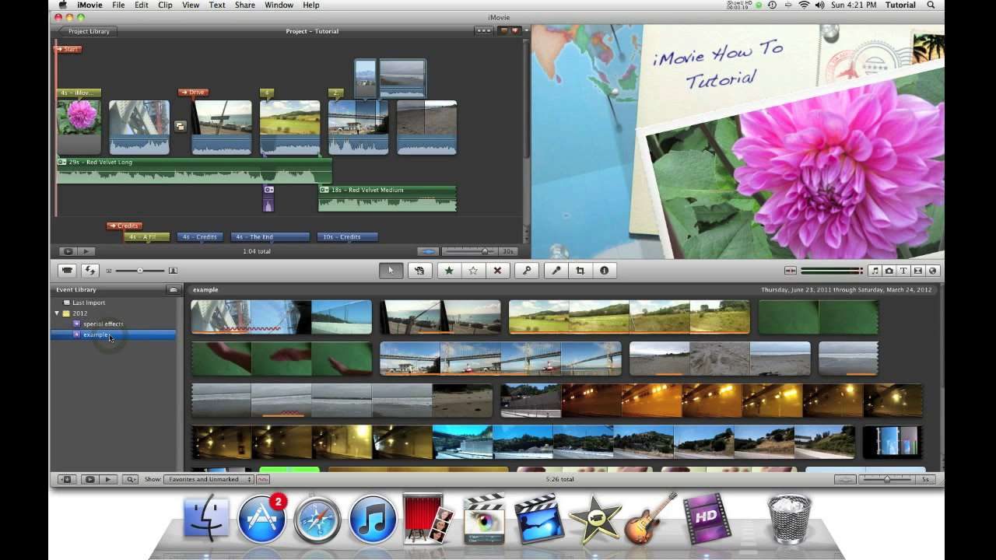
click(103, 323)
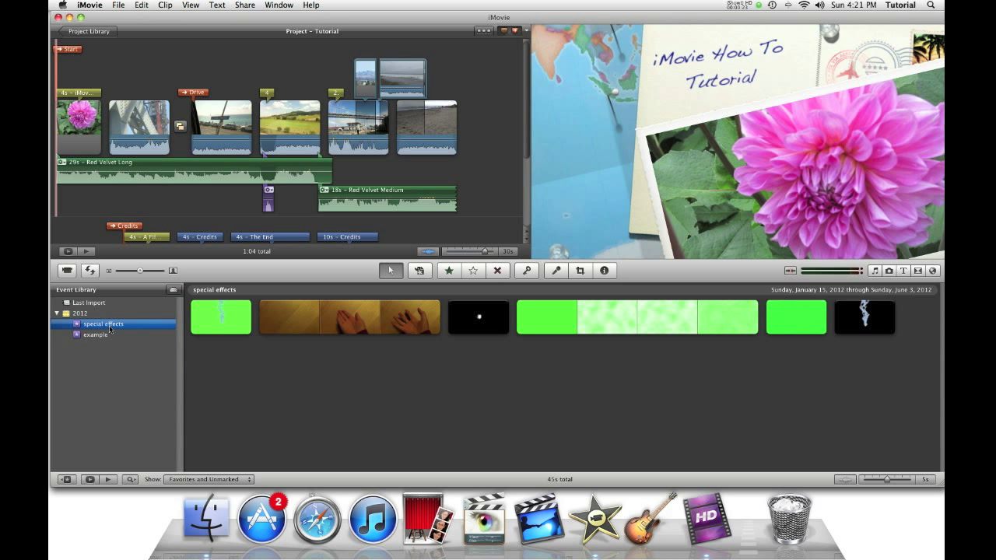
Move the hands clip from special effects into the example event, confirming the whole-clip move.
click(280, 319)
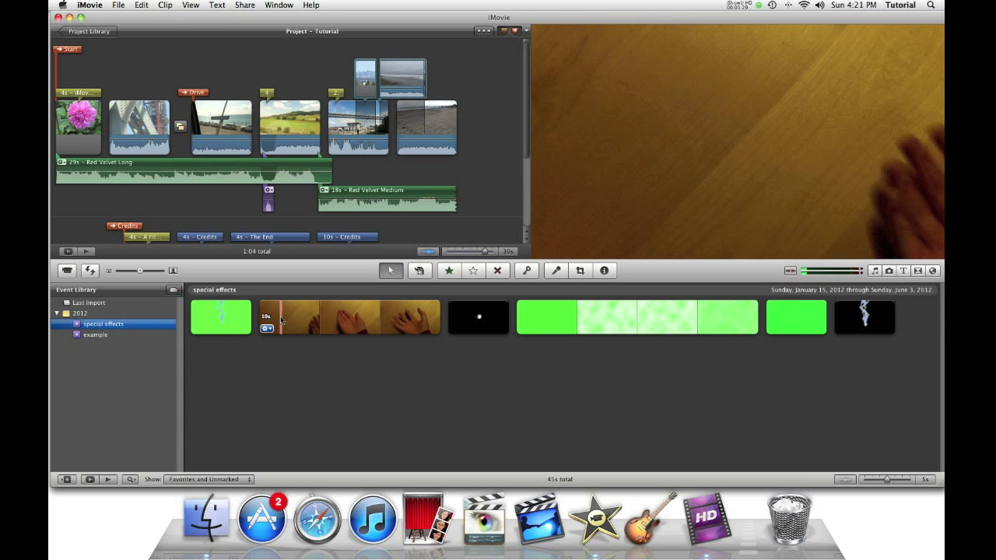
click(349, 318)
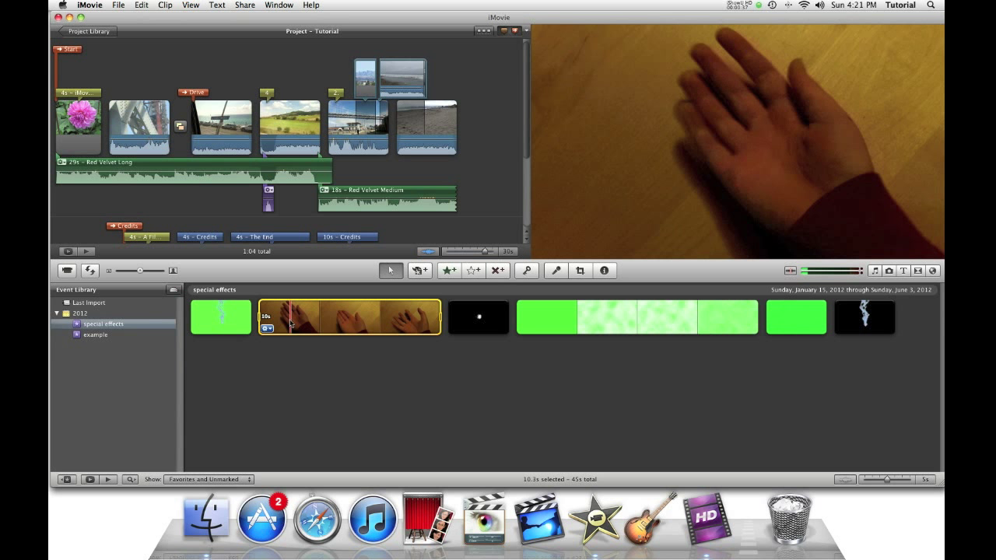
click(95, 335)
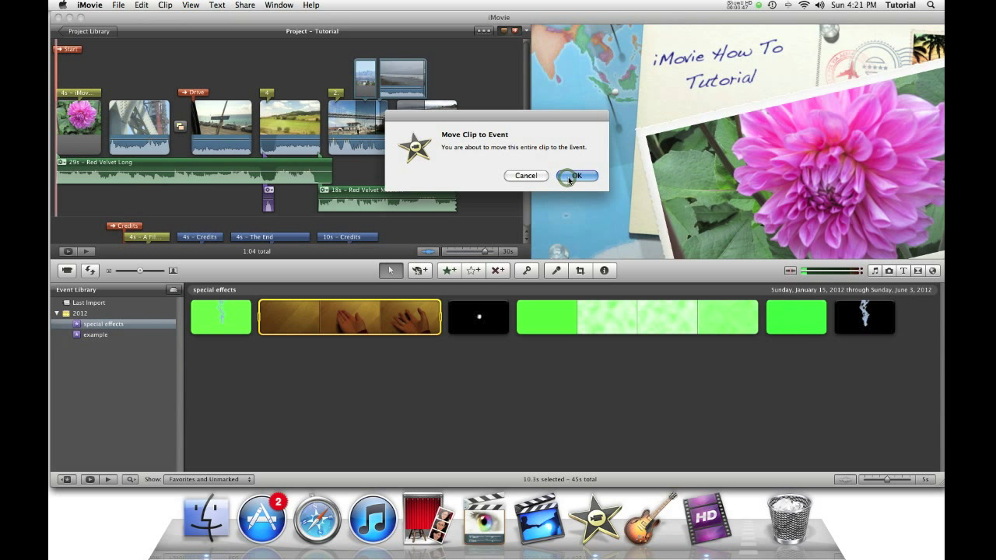
click(576, 175)
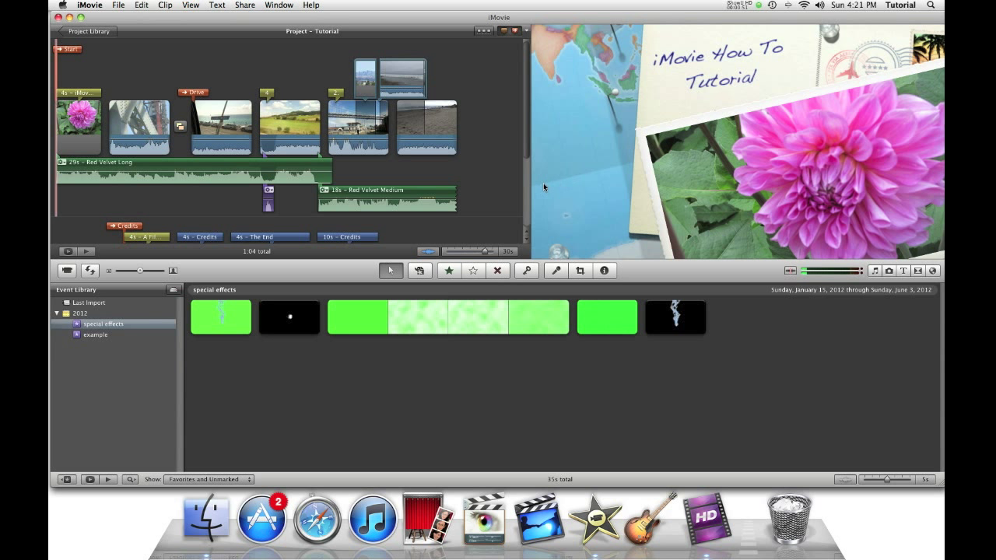
Preview the lightning clip and Shift-select the example event alongside special effects.
click(676, 318)
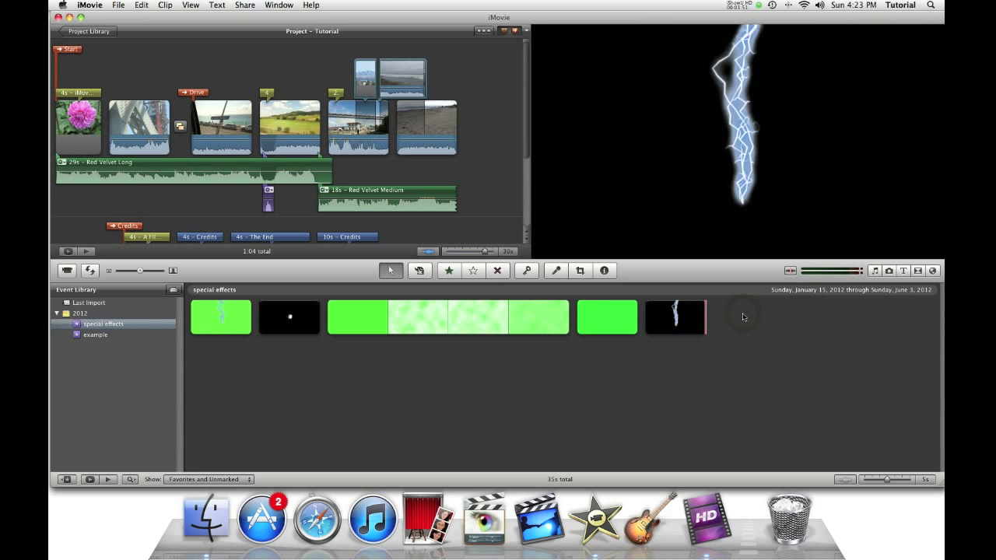
mouse_move(731, 319)
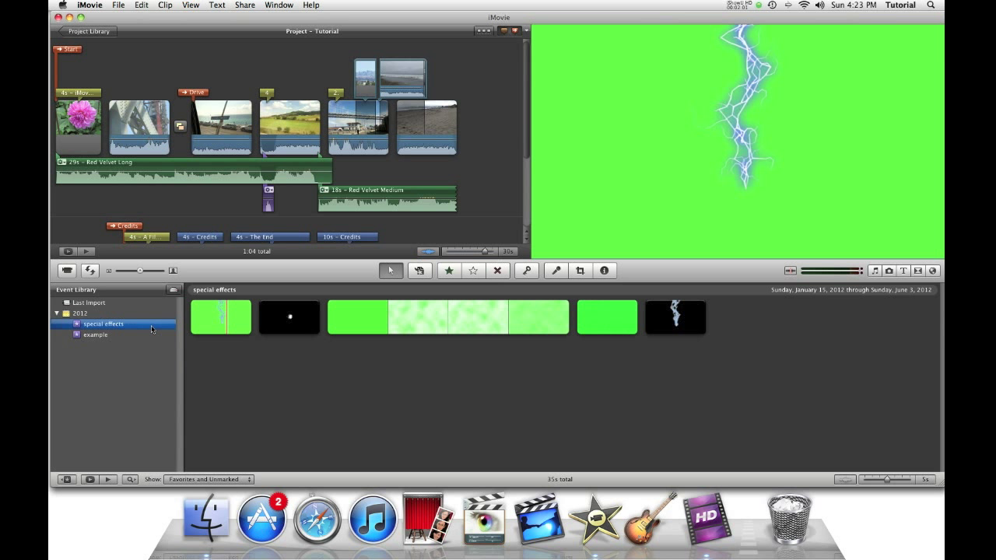
mouse_move(109, 343)
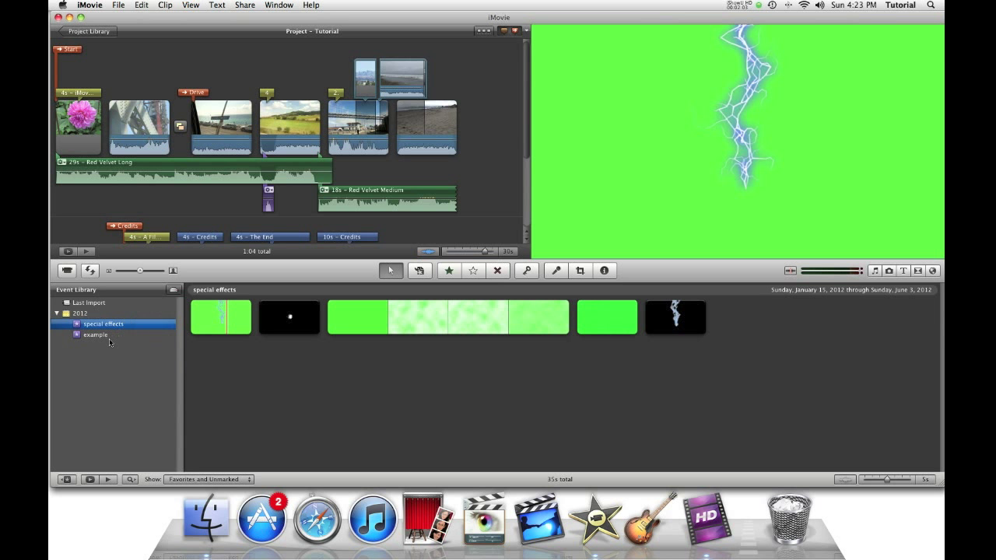
click(96, 334)
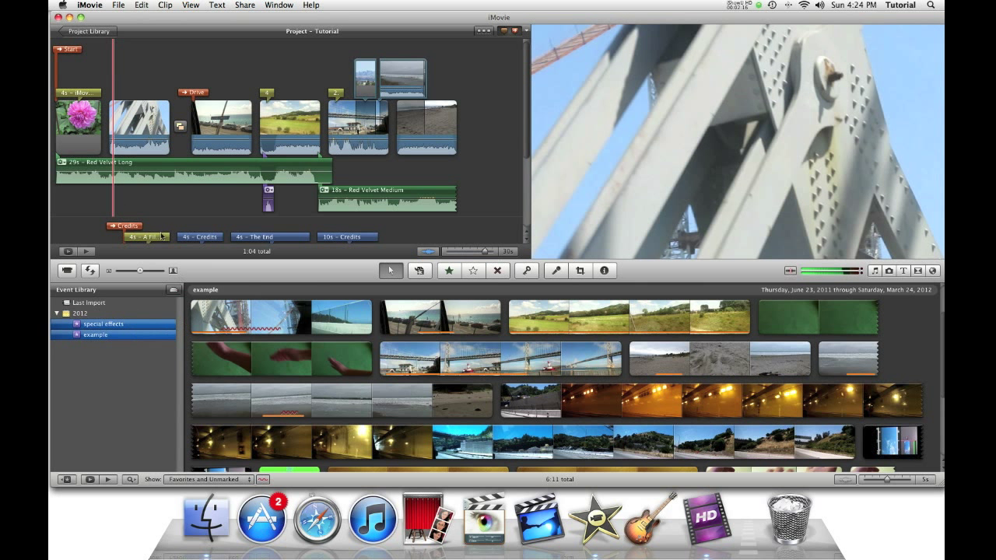
Merge the selected events via File > Merge Events, keeping the name 'special effects + example'.
click(118, 4)
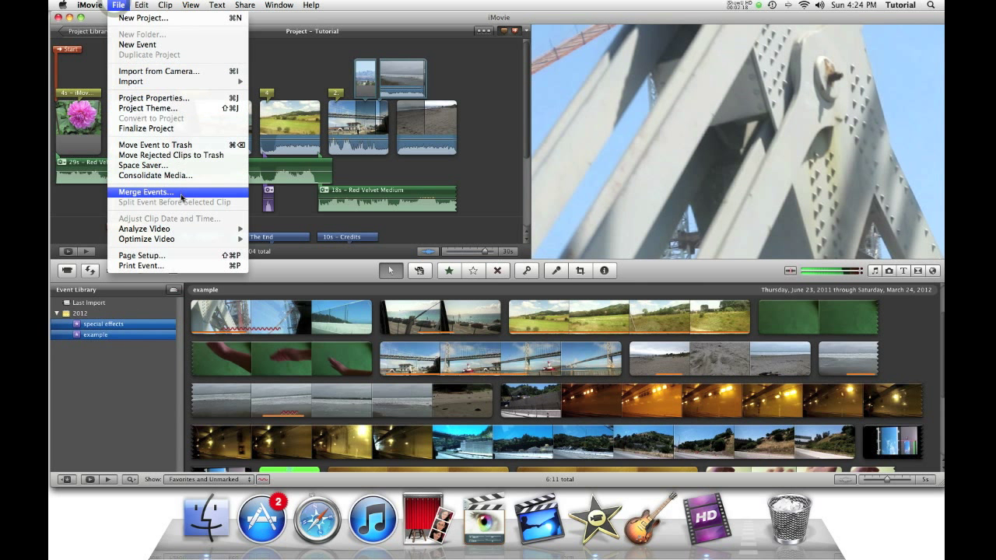
click(145, 193)
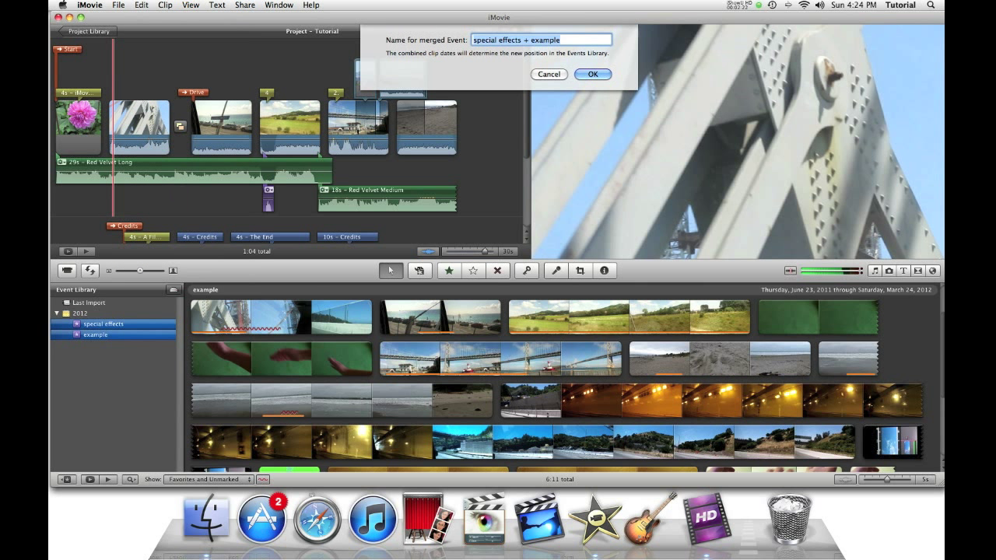
mouse_move(180, 199)
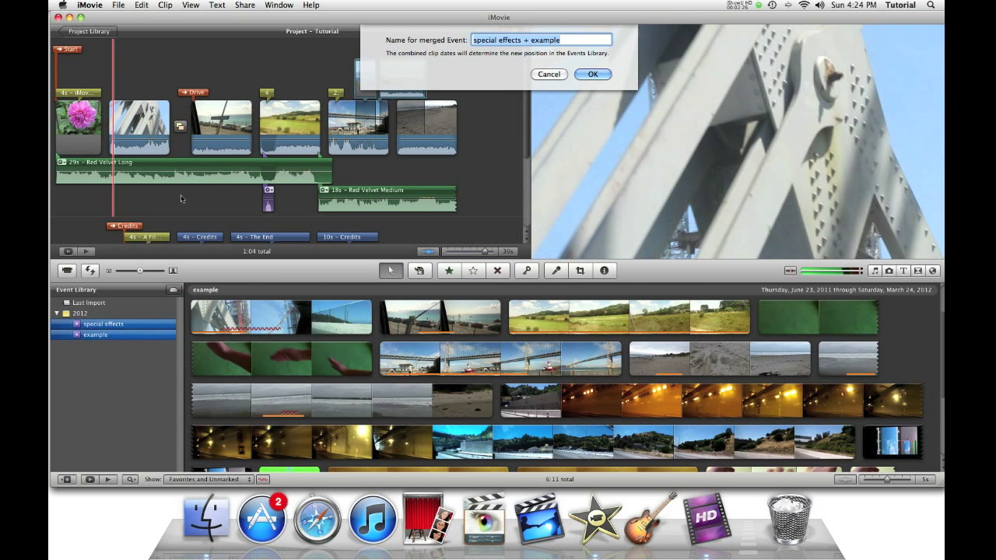
click(591, 75)
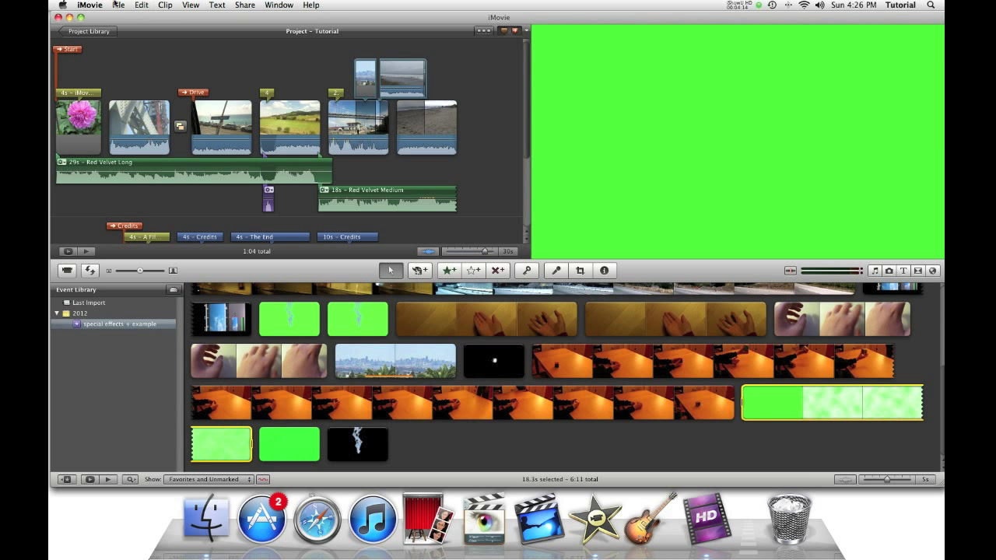
Split the merged event before the selected clip and view the new 2011 event.
click(118, 5)
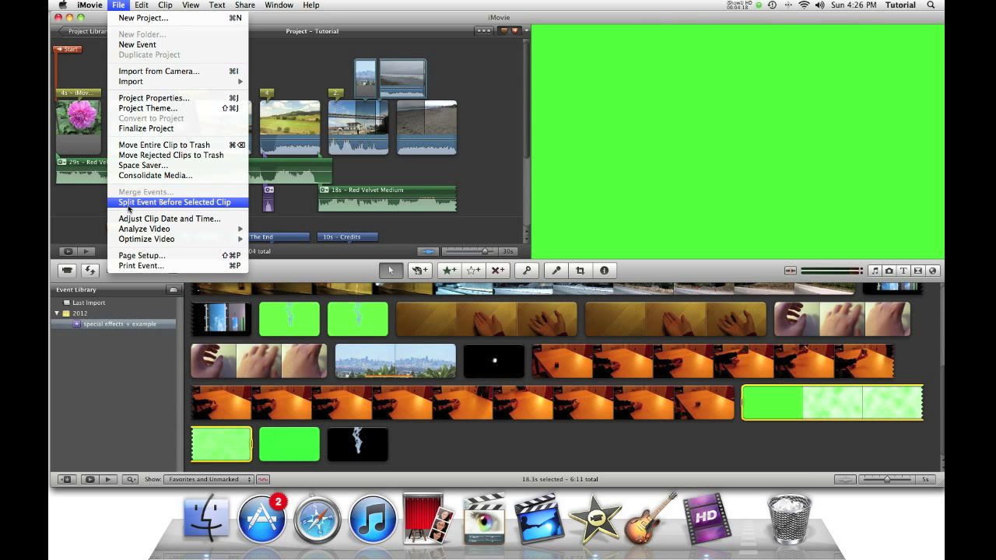
click(178, 202)
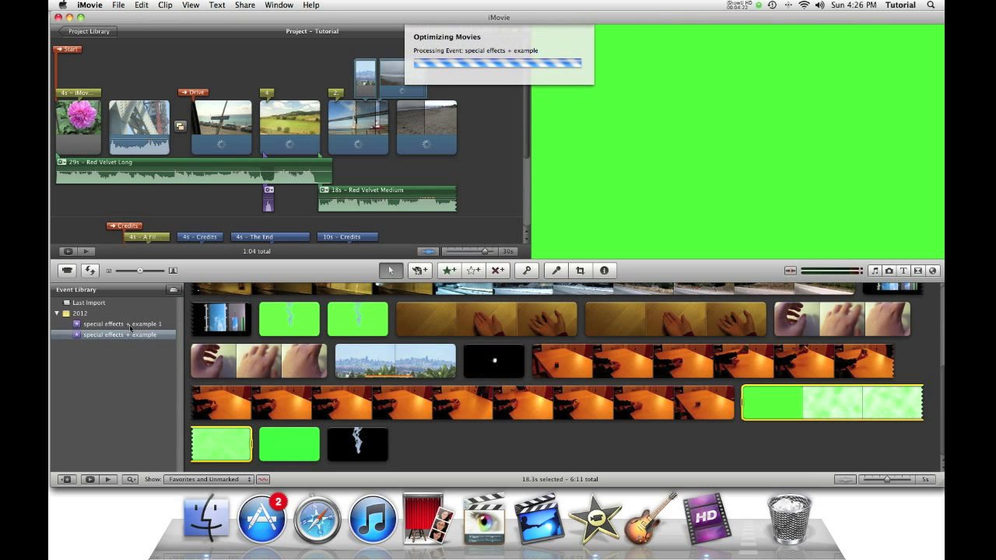
click(123, 324)
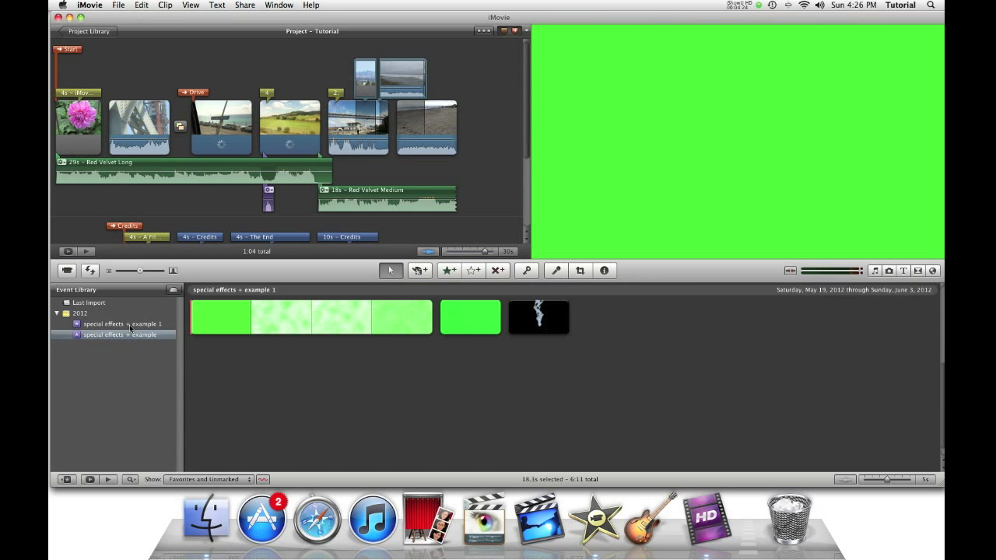
click(121, 324)
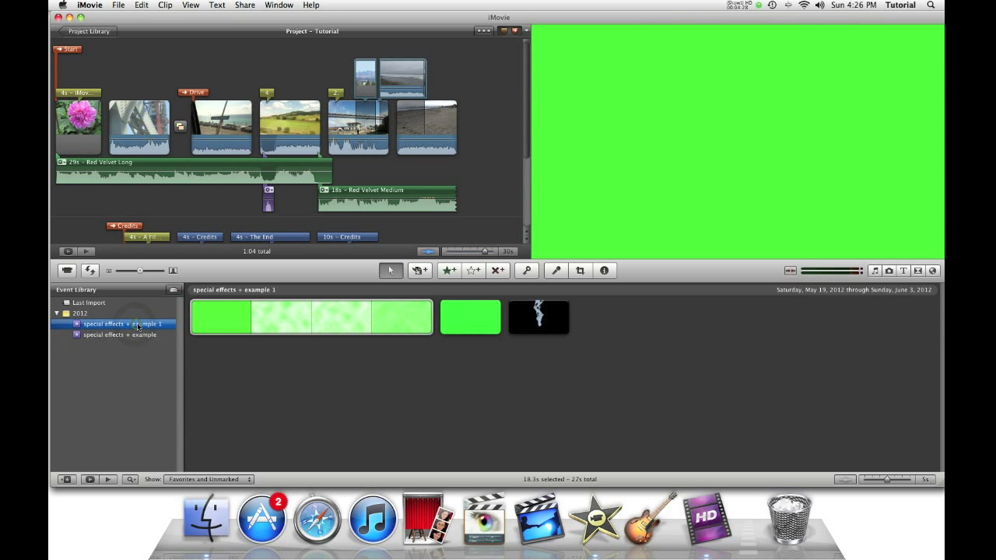
Rename the two 2011 events to Special Effects and example.
right_click(121, 323)
text(Special Effects)
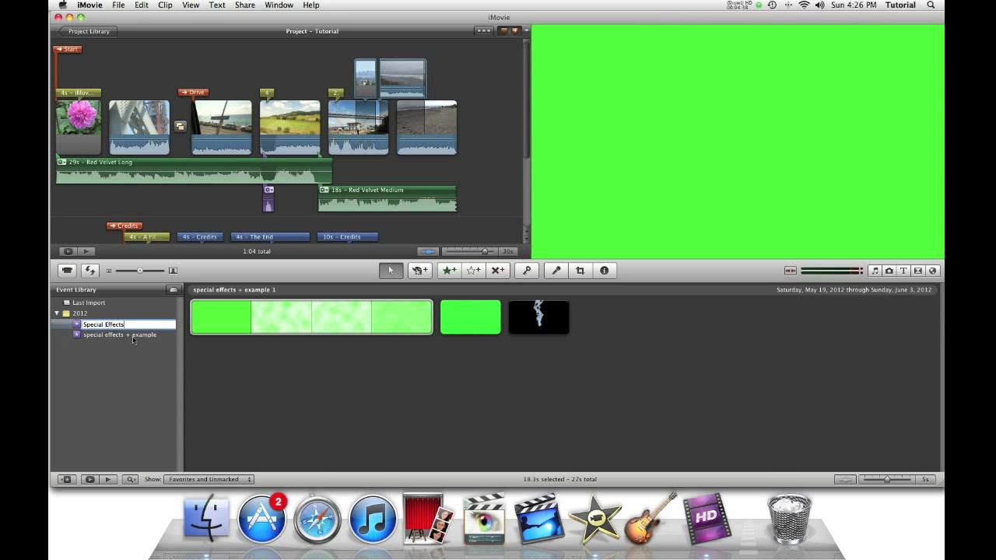
click(118, 334)
text(ex)
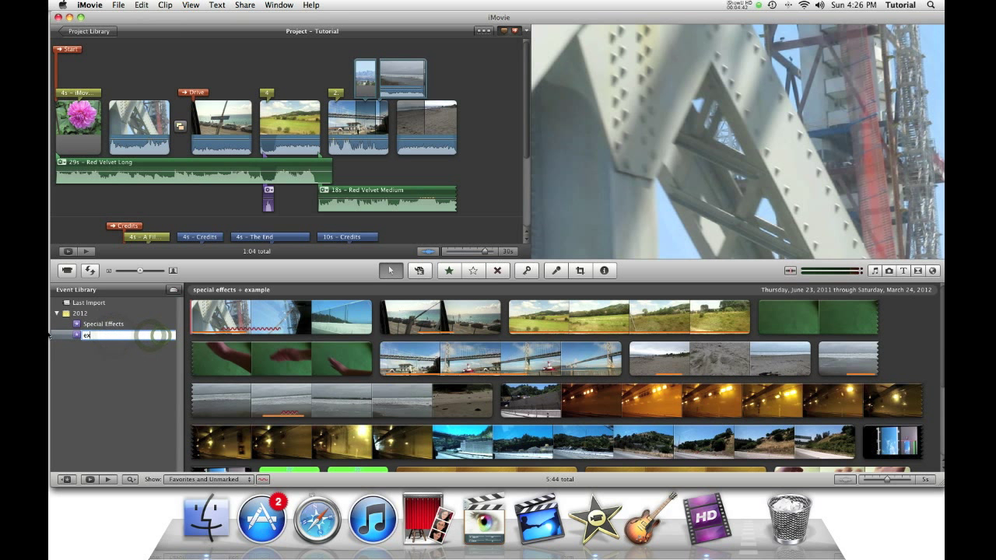
click(102, 324)
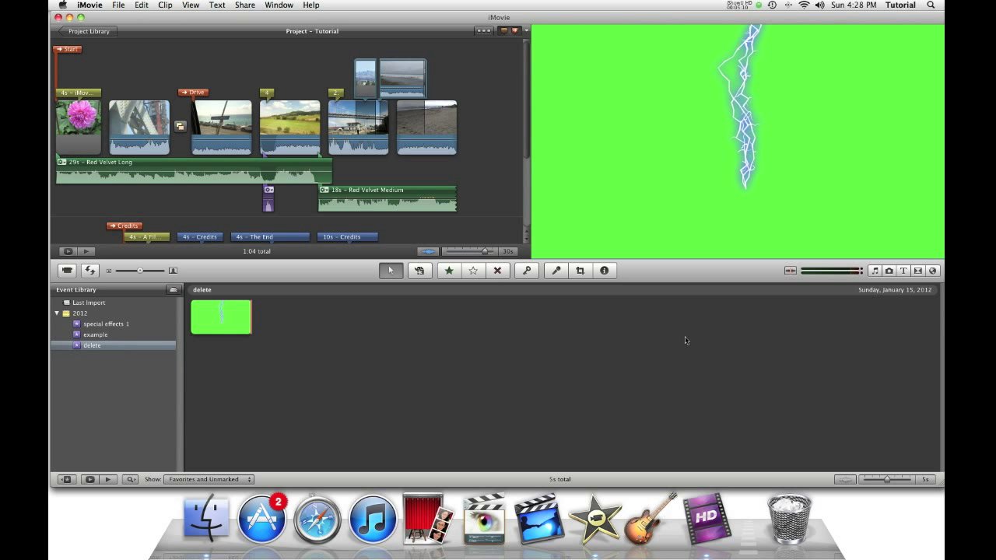
mouse_move(96, 360)
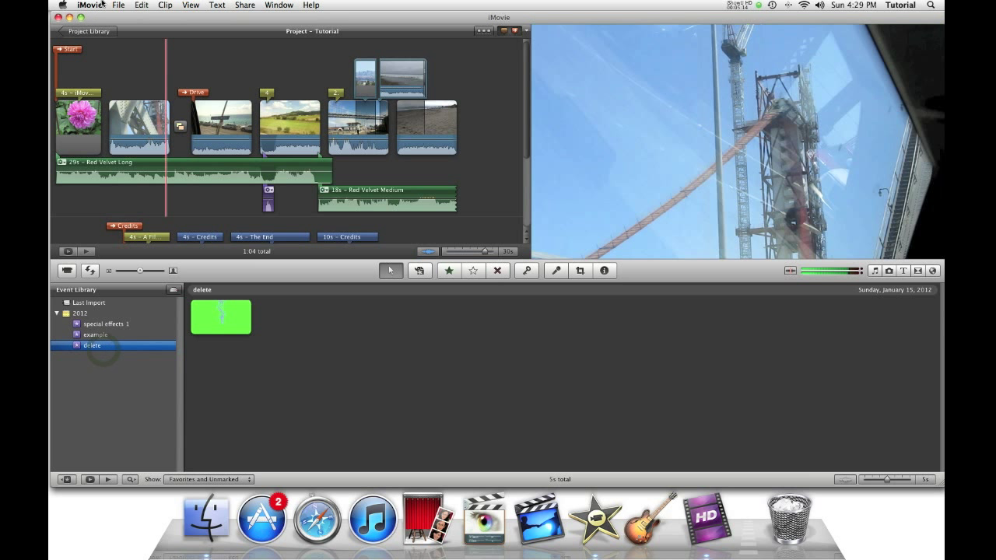
Send the delete event to the Trash via File > Move Event to Trash.
click(118, 5)
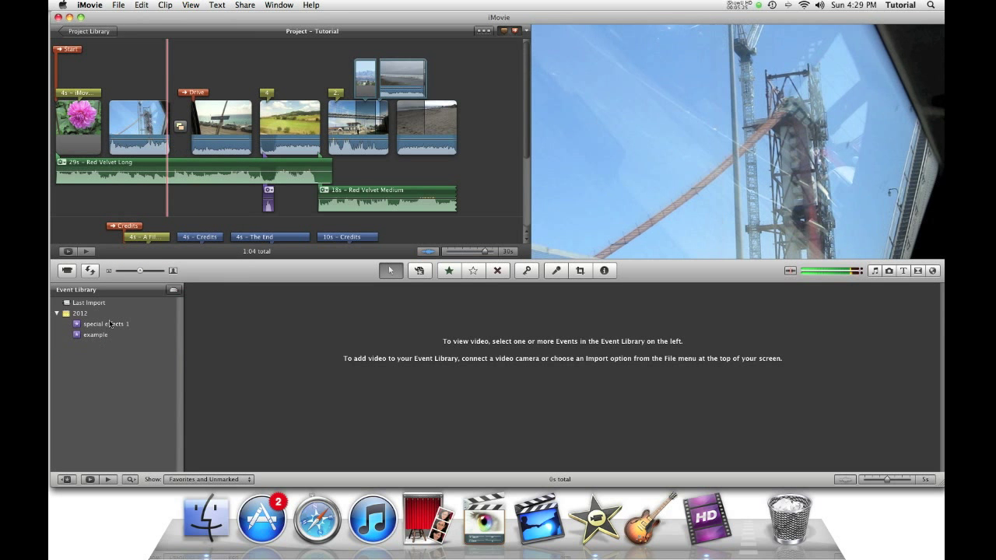
Display the example event's clips in the browser.
click(93, 334)
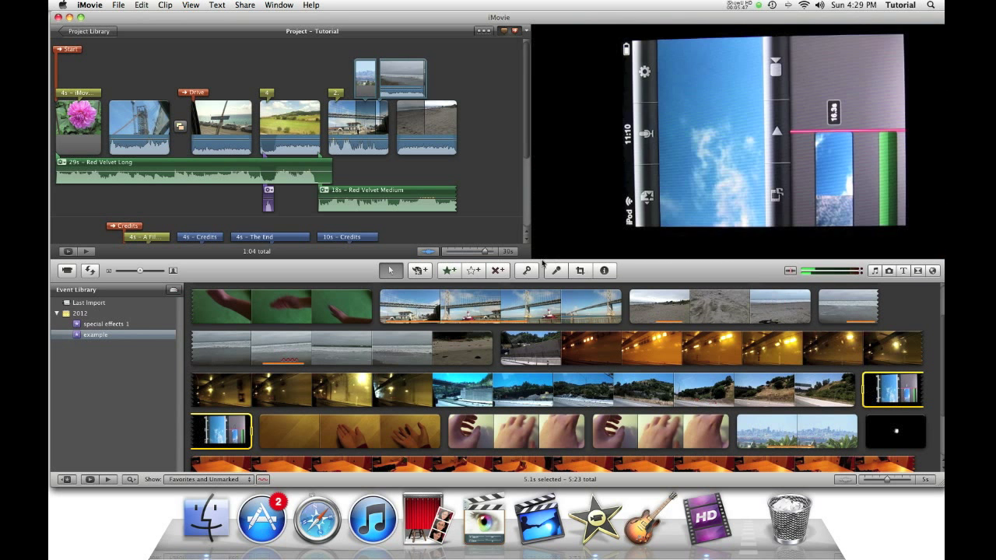
mouse_move(498, 270)
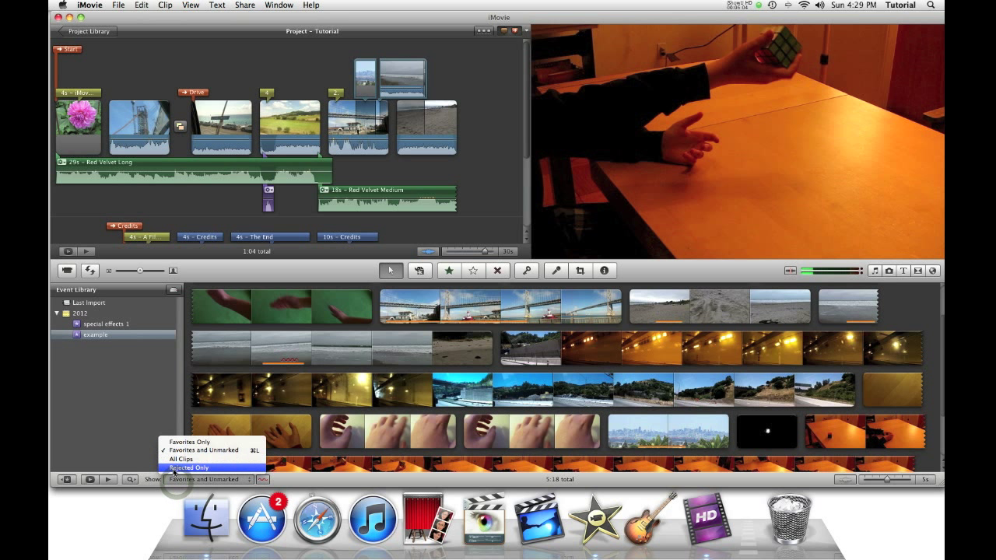
Show Rejected Only for the example event and unmark the first rejected clip.
click(187, 467)
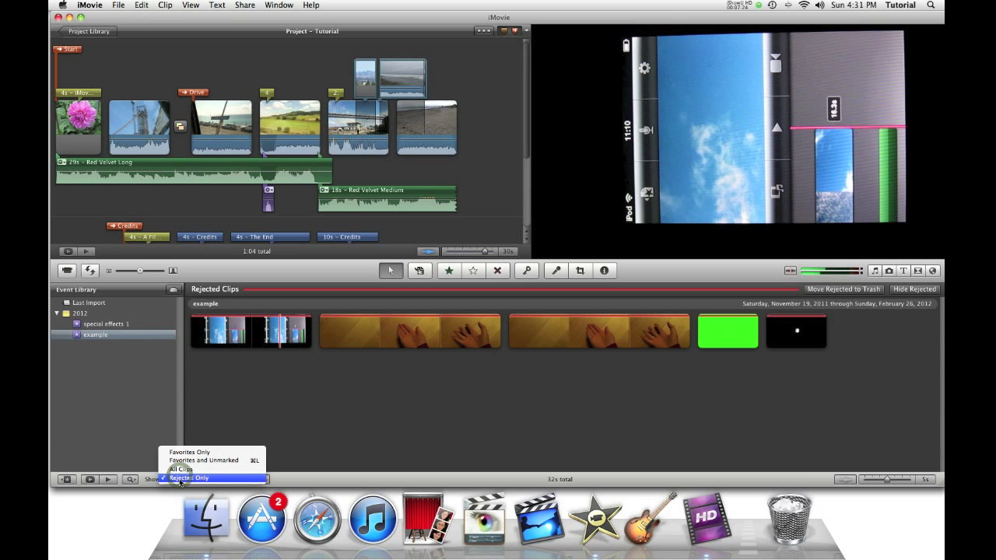
click(181, 478)
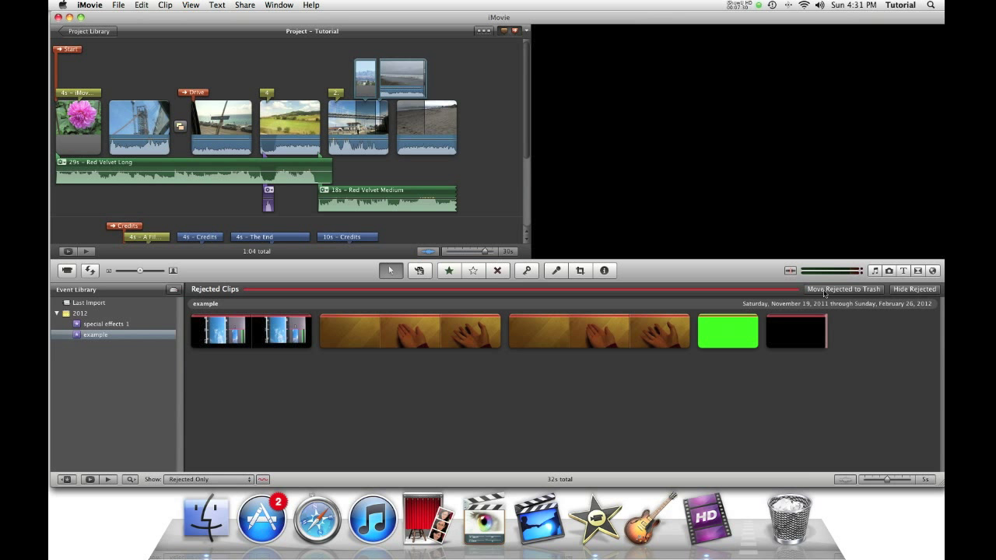
mouse_move(534, 333)
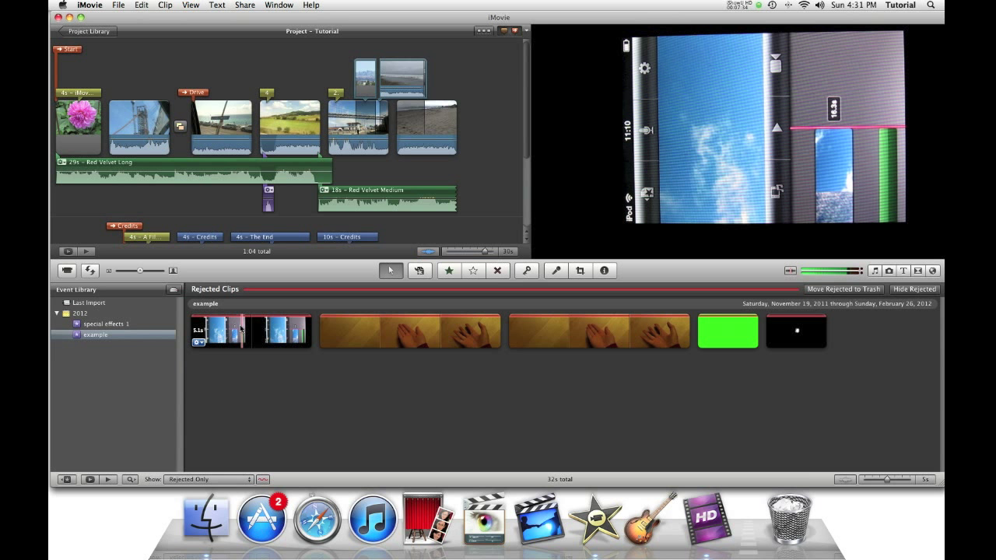
click(249, 330)
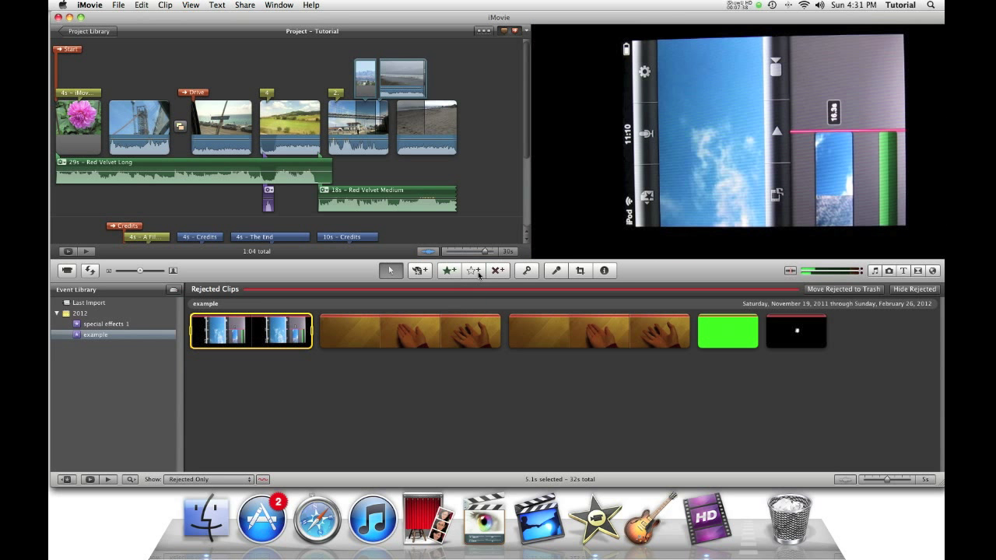
mouse_move(473, 270)
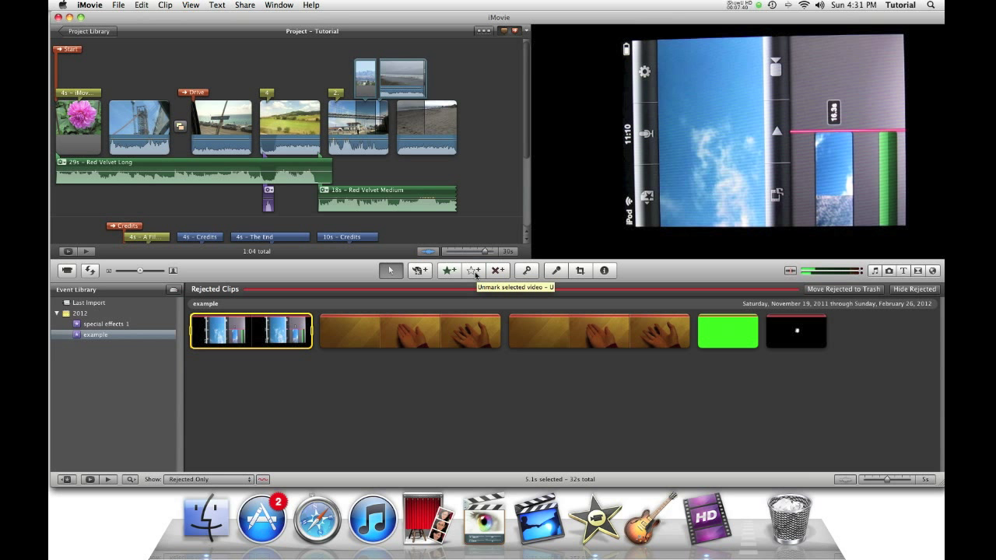
mouse_move(449, 271)
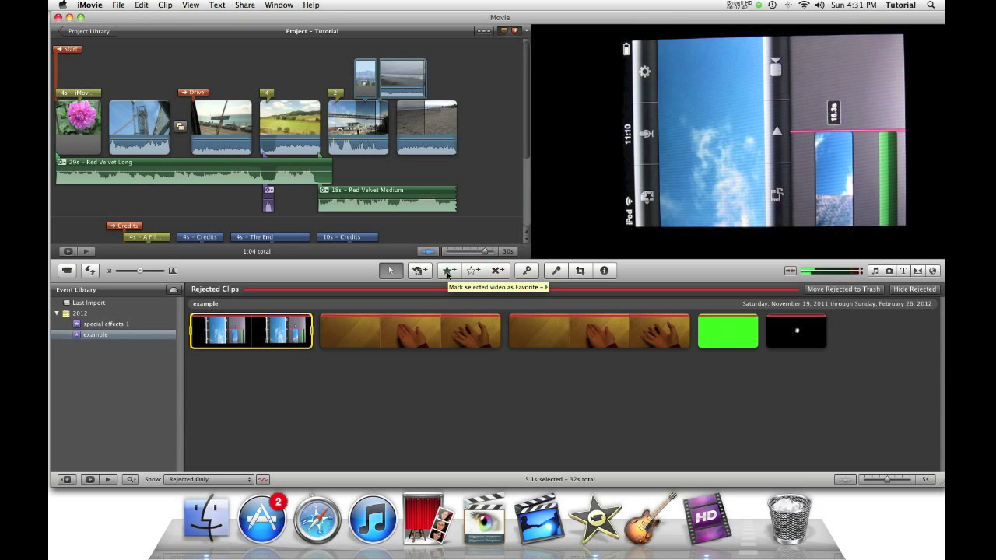
mouse_move(498, 271)
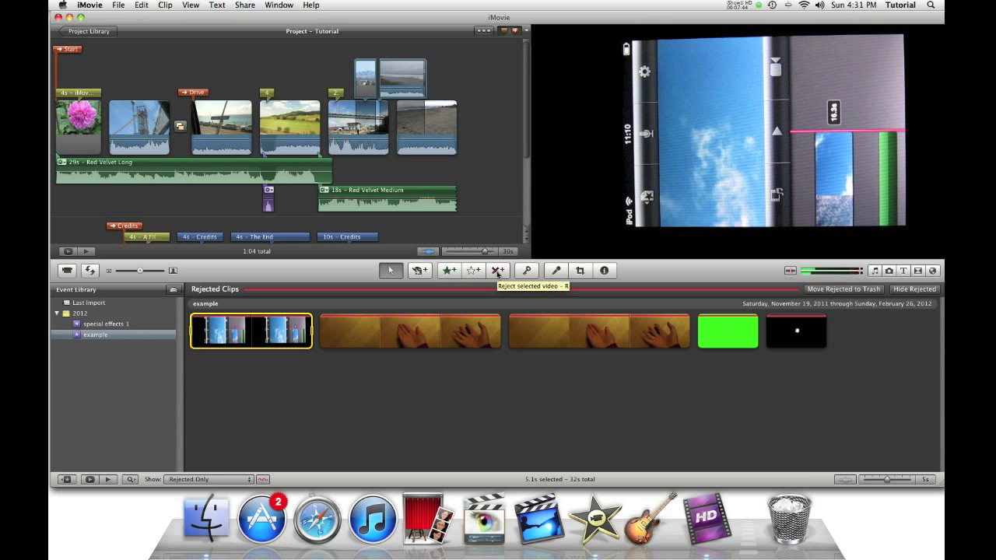
click(498, 271)
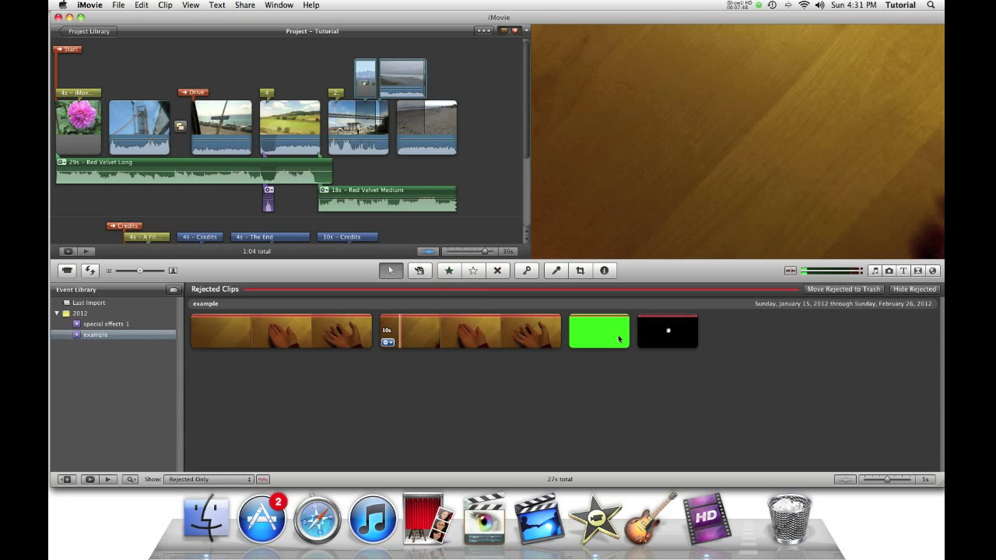
Unmark the black glowing-dot clip, then move the remaining rejected clips to the Trash.
click(599, 330)
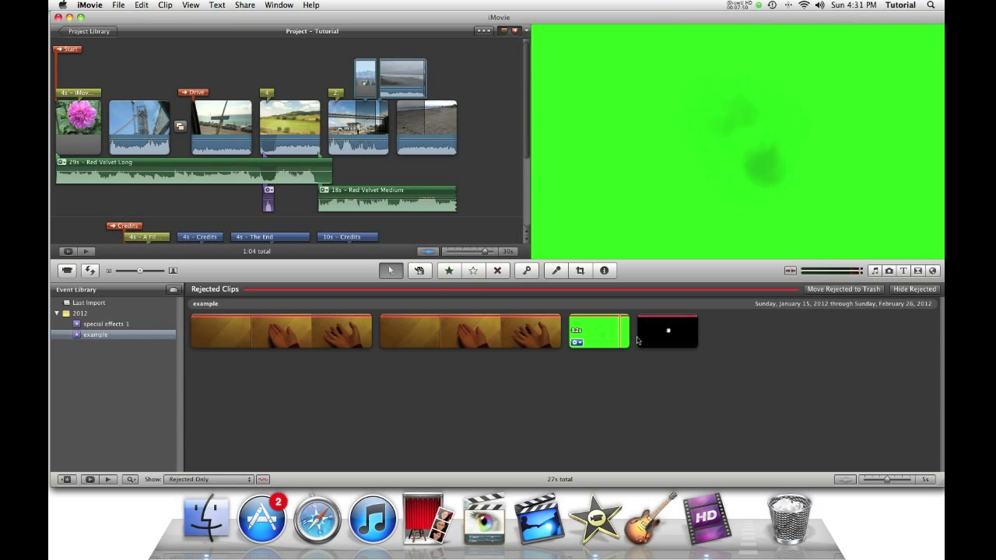
click(667, 330)
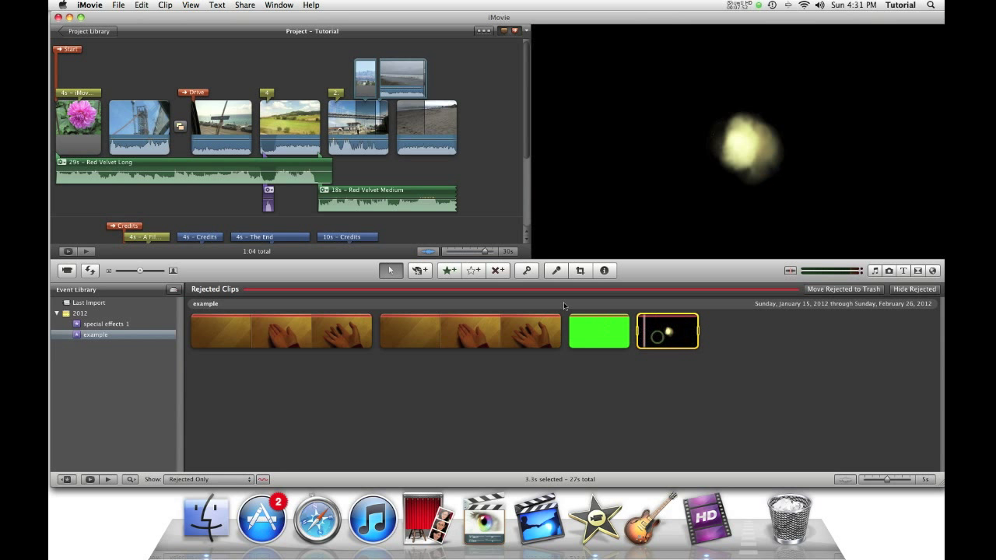
click(472, 271)
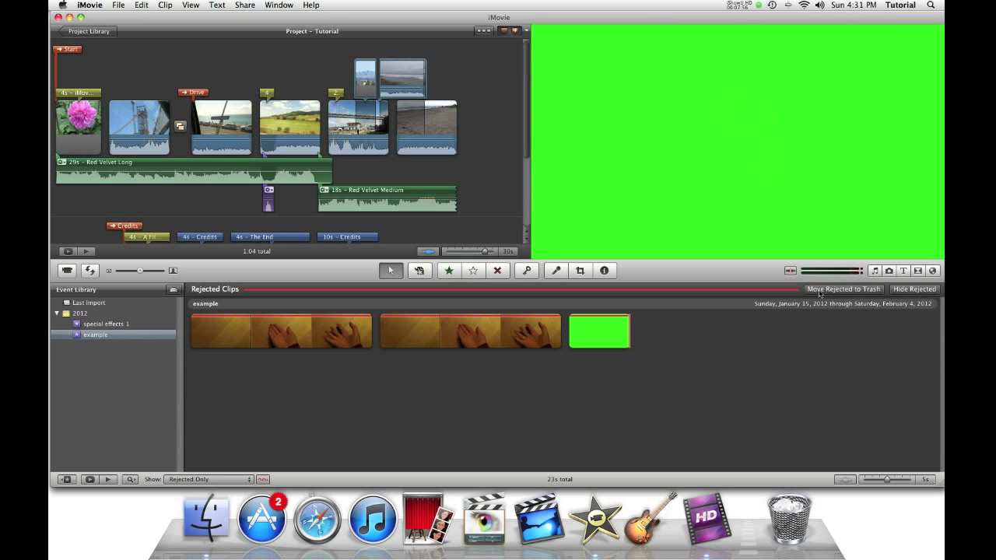
click(844, 287)
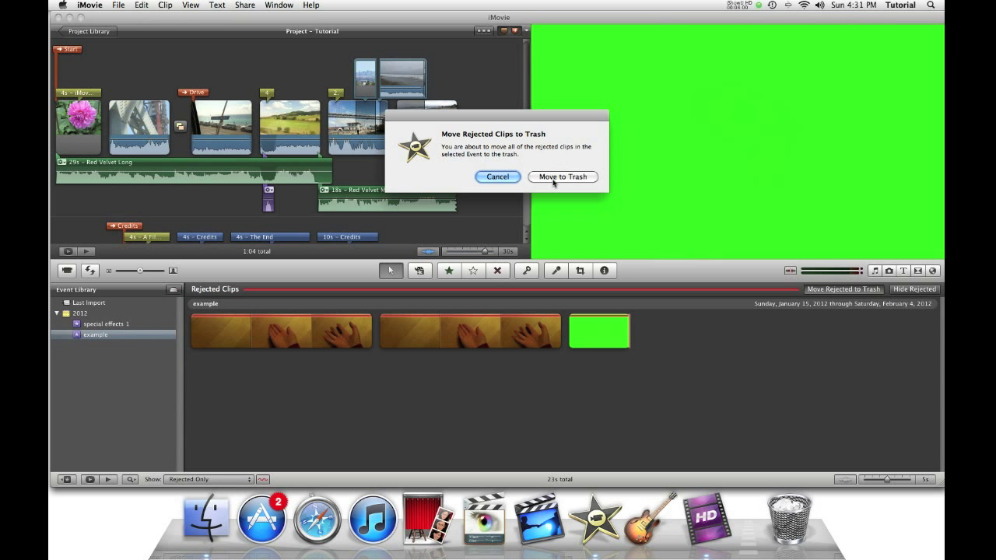
click(562, 178)
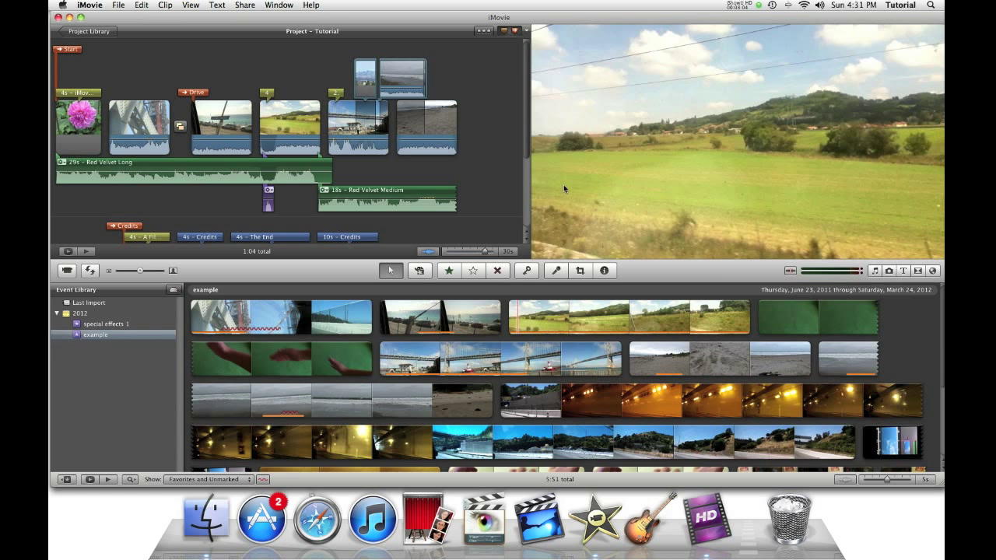
click(789, 517)
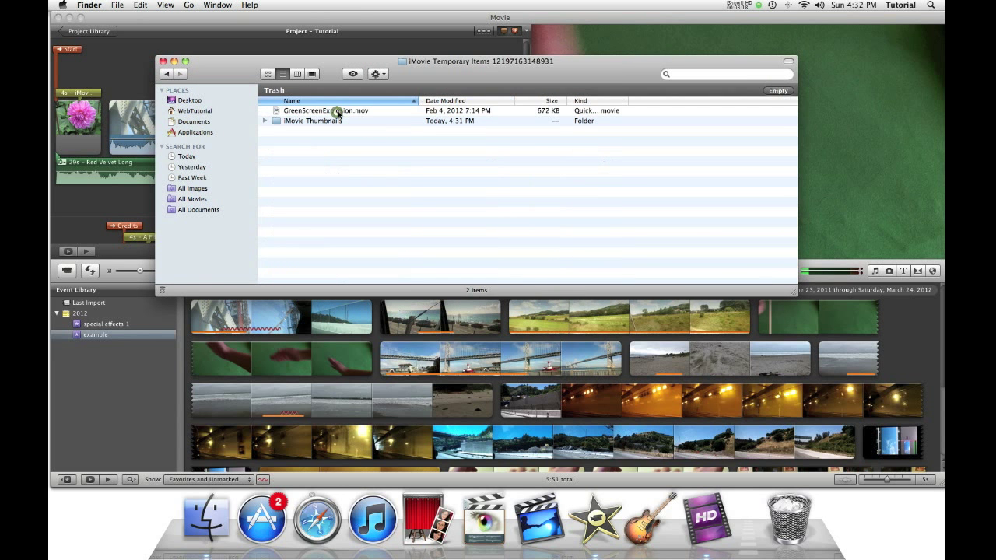
click(325, 111)
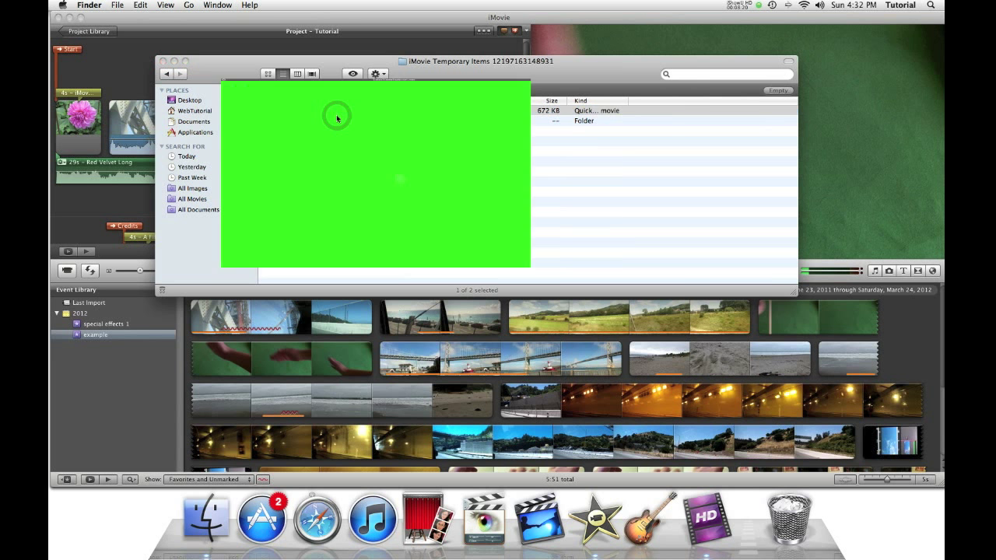
click(283, 75)
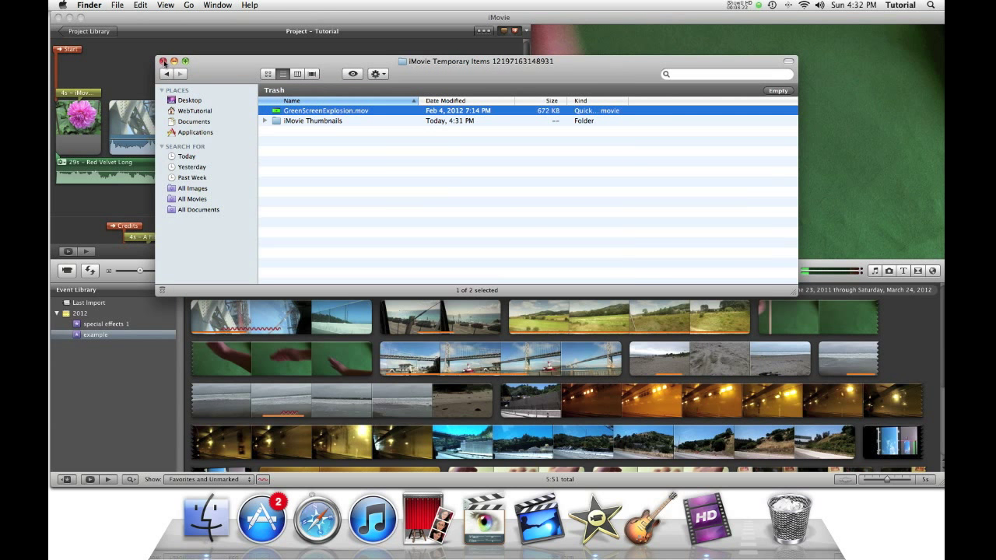
click(163, 63)
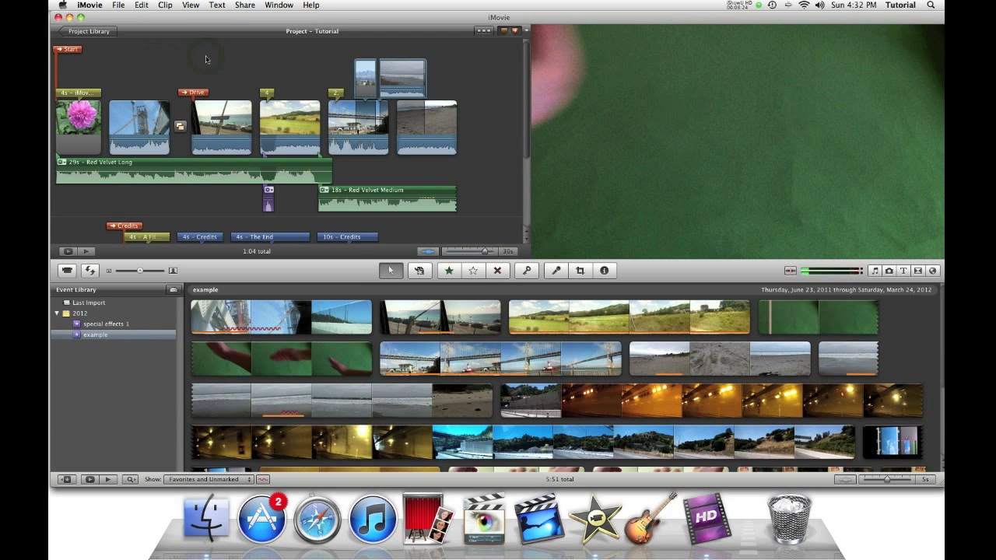